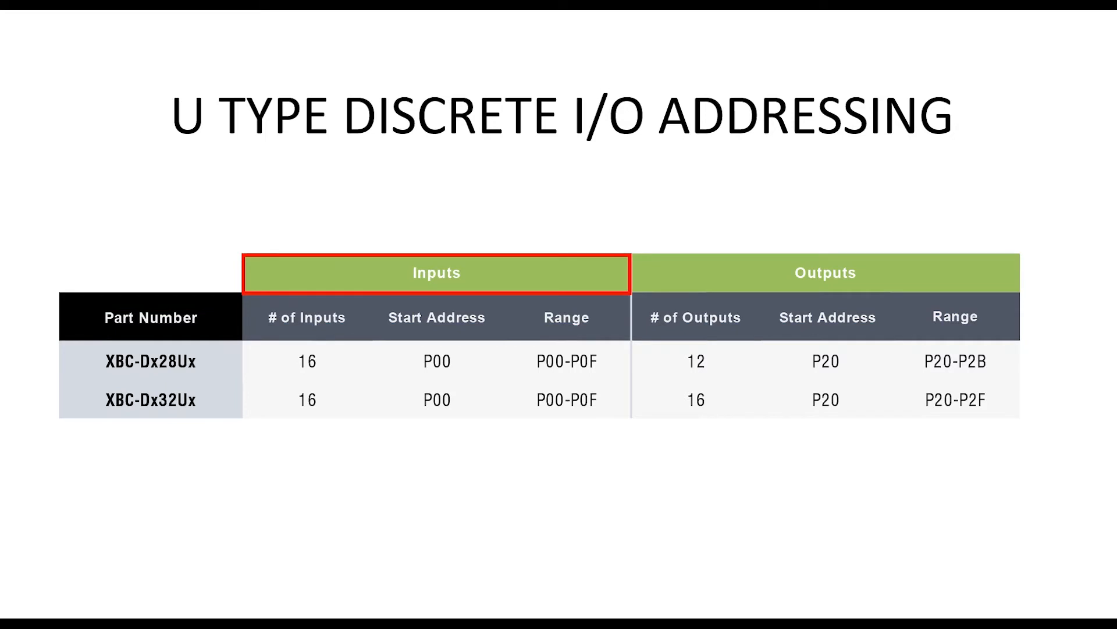
Place input contact P00000 and output coil P00020 on the first ladder rung.
{"action": "left_click", "coordinate": [306, 360]}
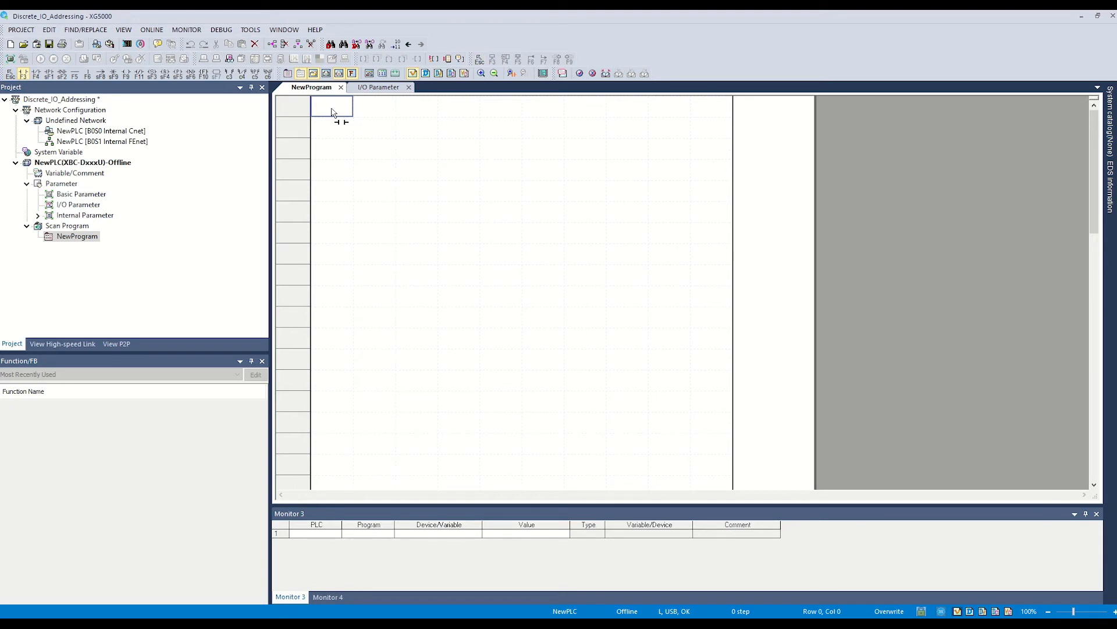
{"action": "double_click", "coordinate": [332, 107]}
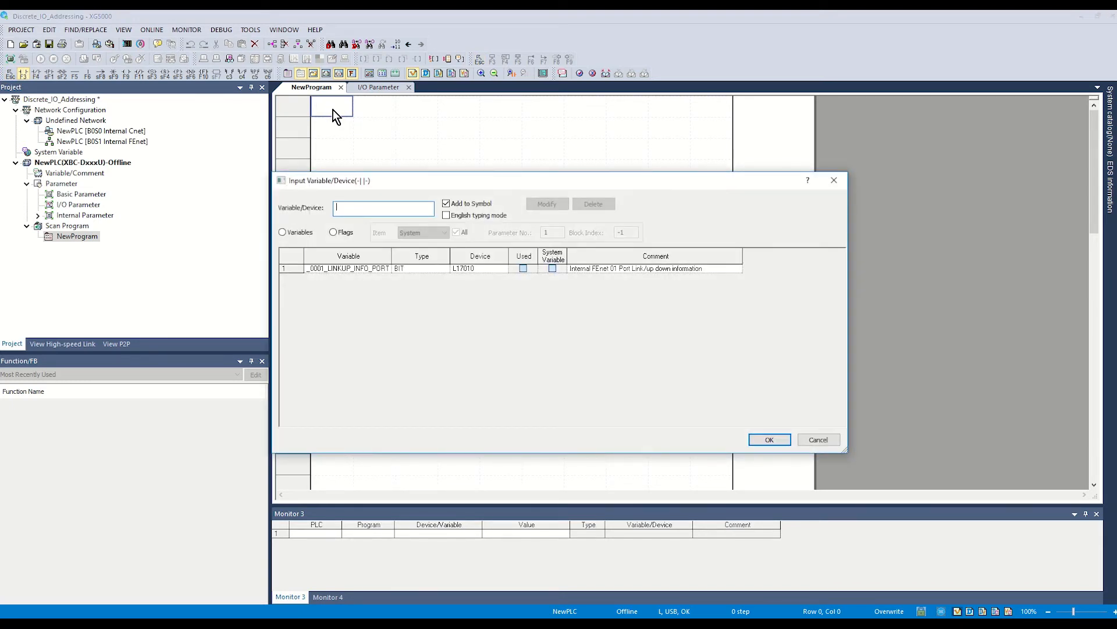
{"action": "left_click", "coordinate": [768, 439]}
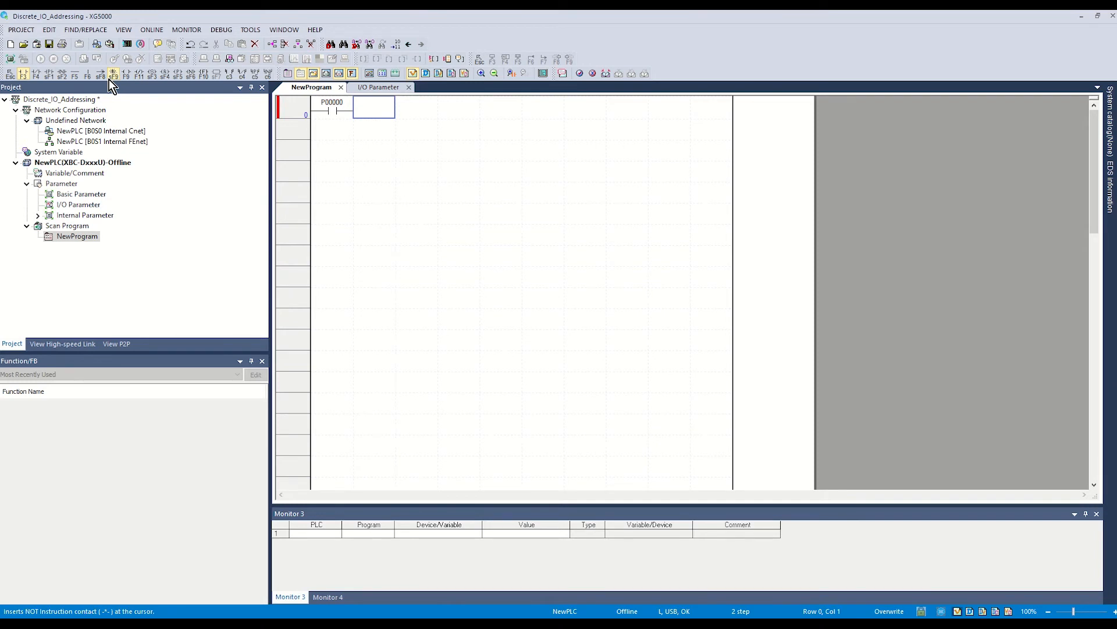
{"action": "double_click", "coordinate": [372, 107]}
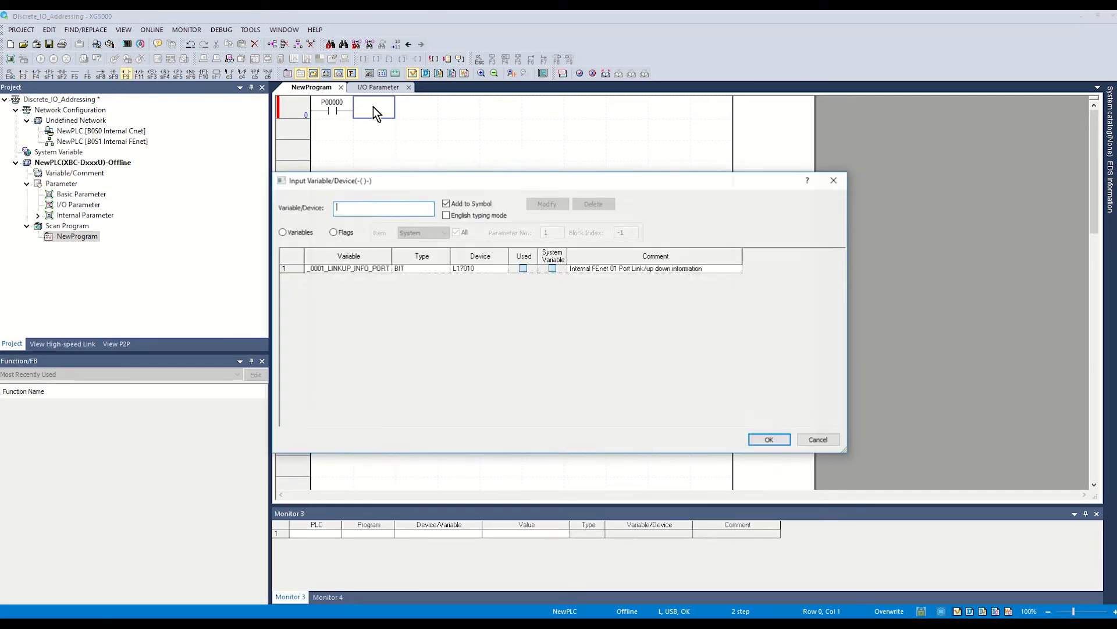
{"action": "type", "text": "P"}
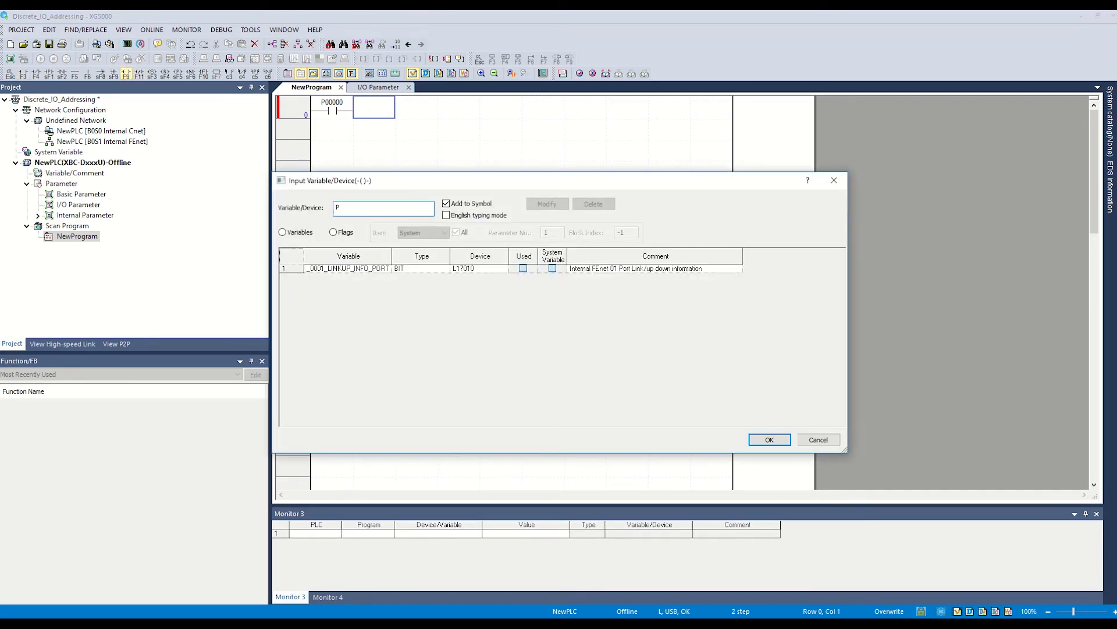
Start live monitoring of the running rung from the Monitor menu.
{"action": "left_click", "coordinate": [186, 29]}
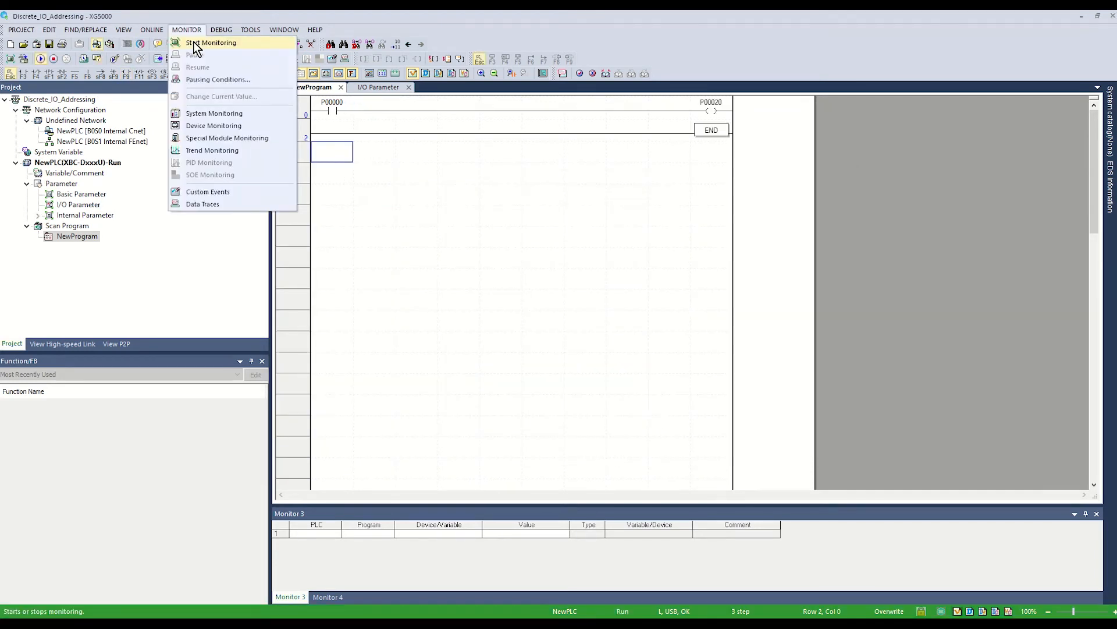
{"action": "left_click", "coordinate": [211, 43]}
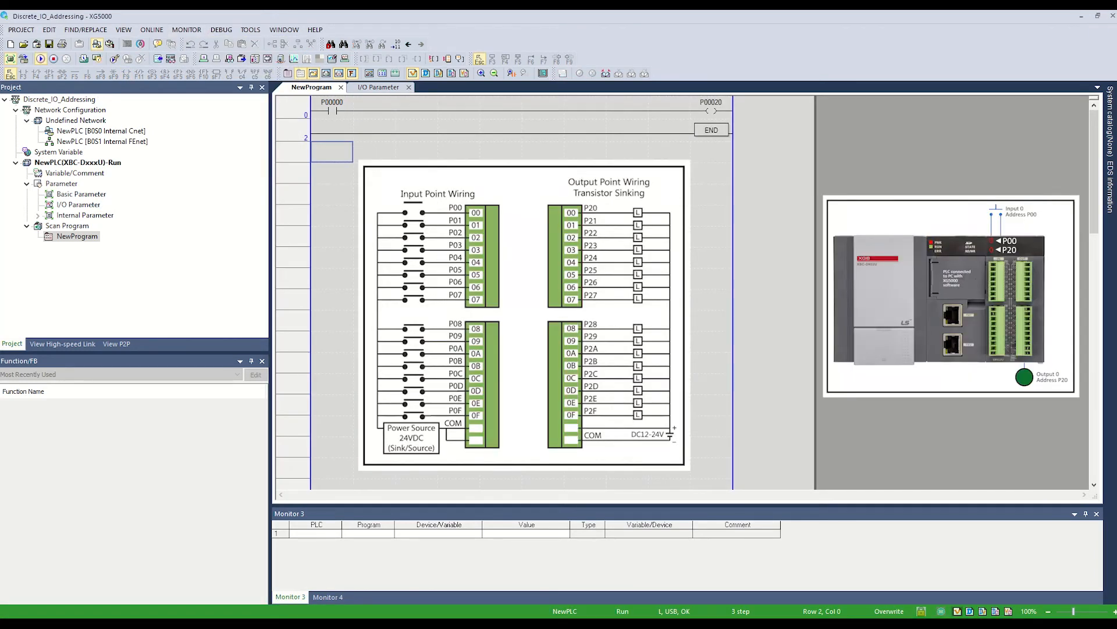